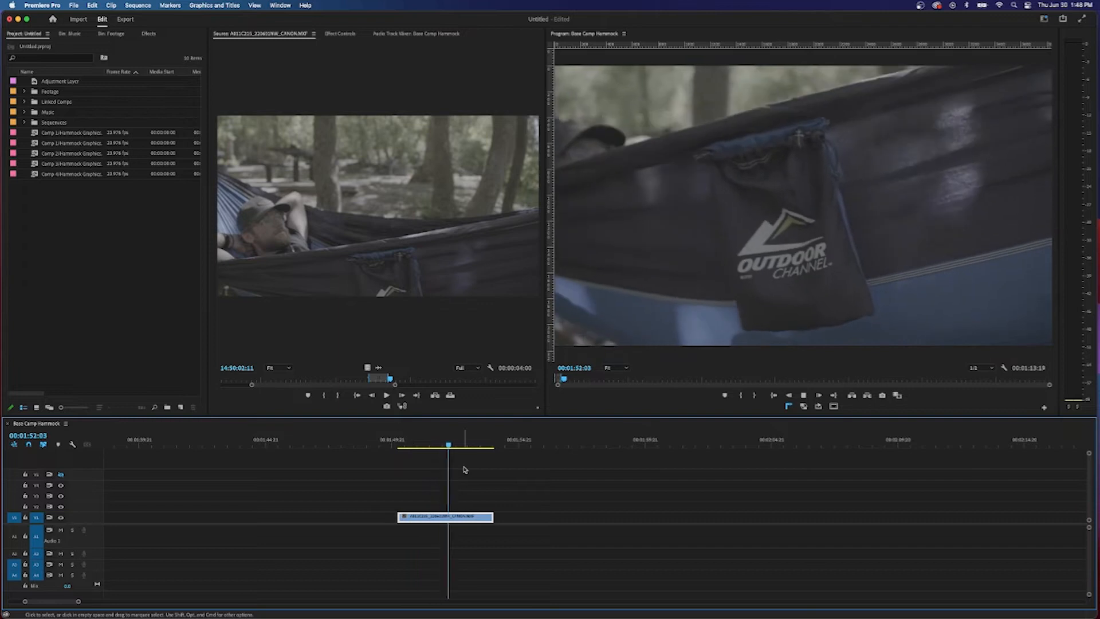
Preview the hammock clip, then apply a slower speed with Optical Flow interpolation
left_click(413, 460)
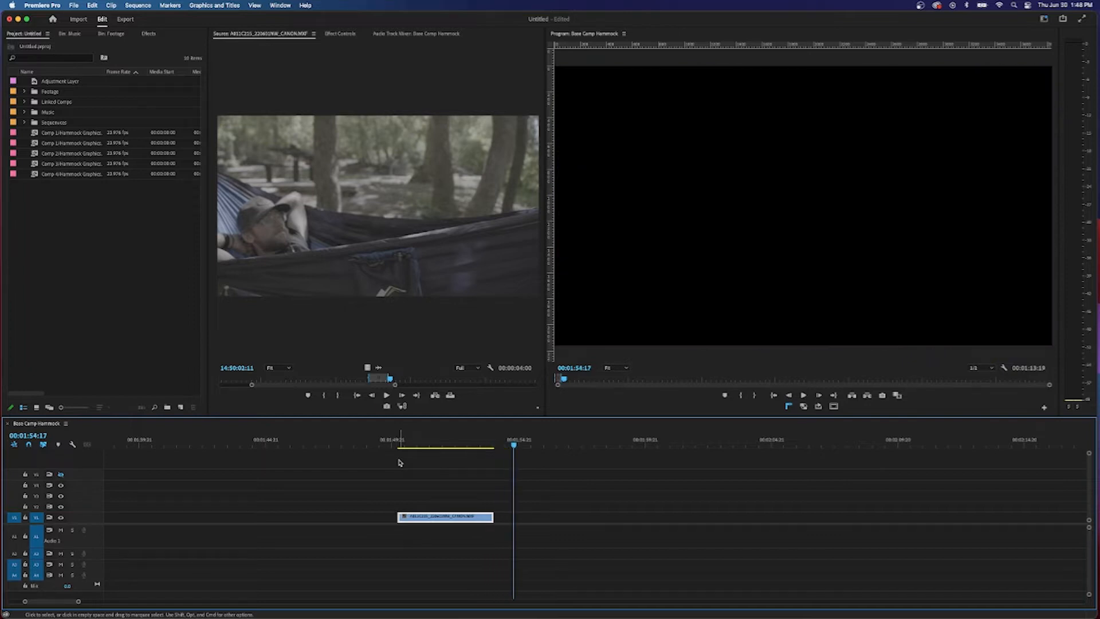
left_click(437, 446)
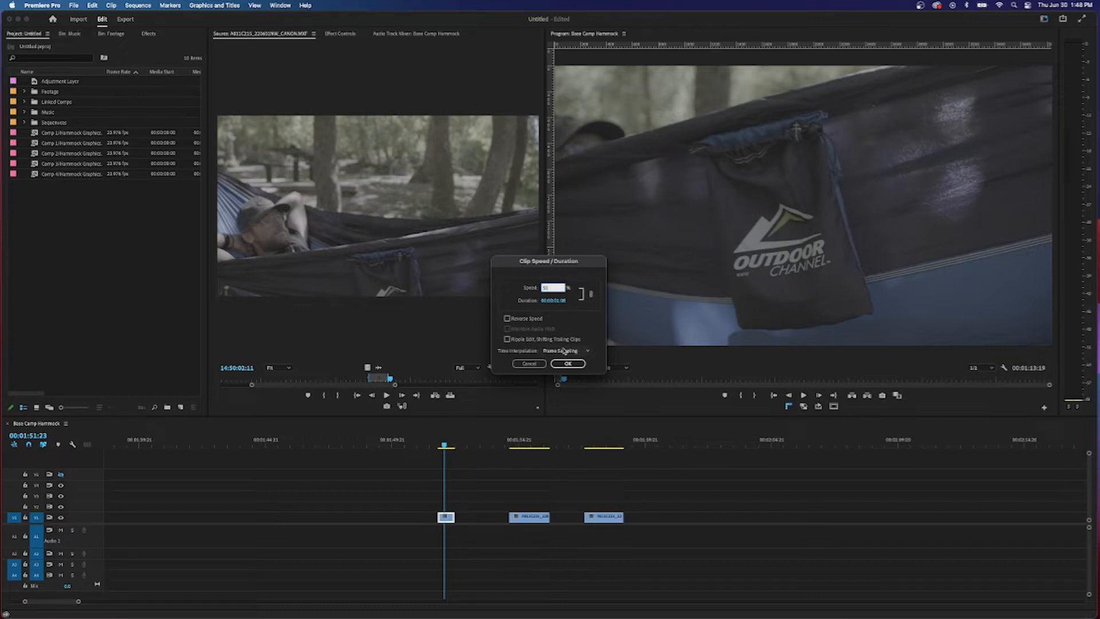
left_click(565, 350)
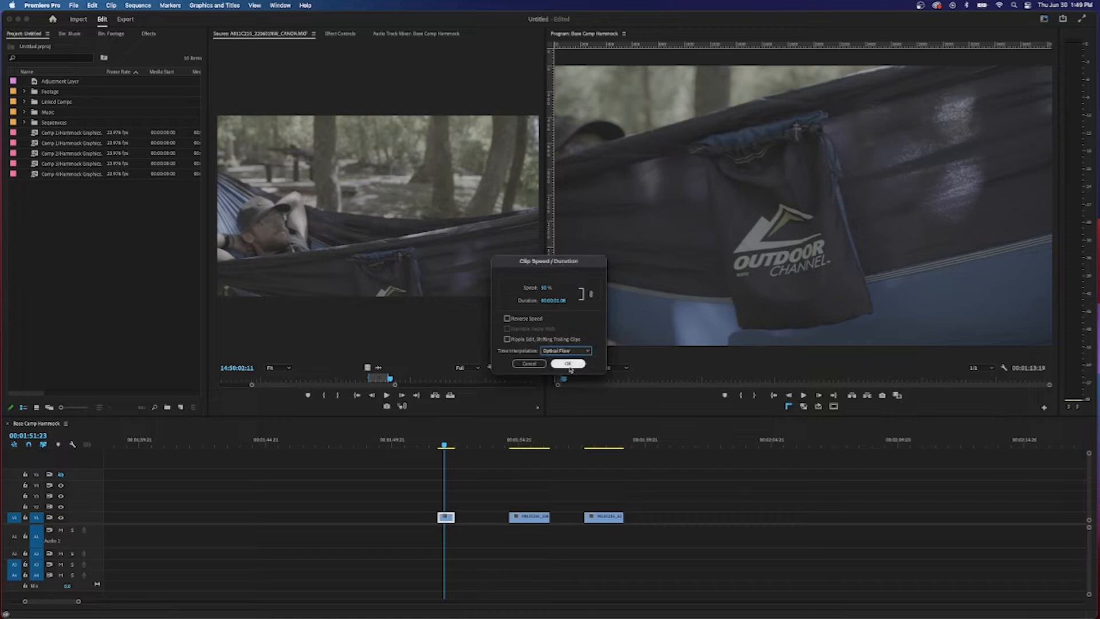
left_click(568, 363)
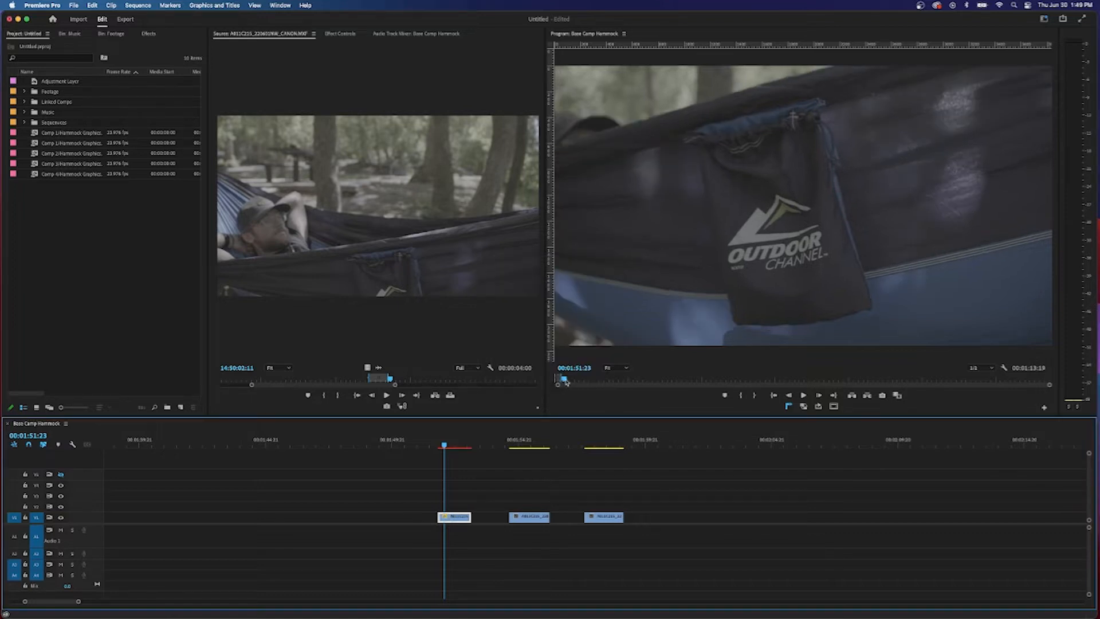
Play the slowed hammock clip back twice from its start
left_click(477, 445)
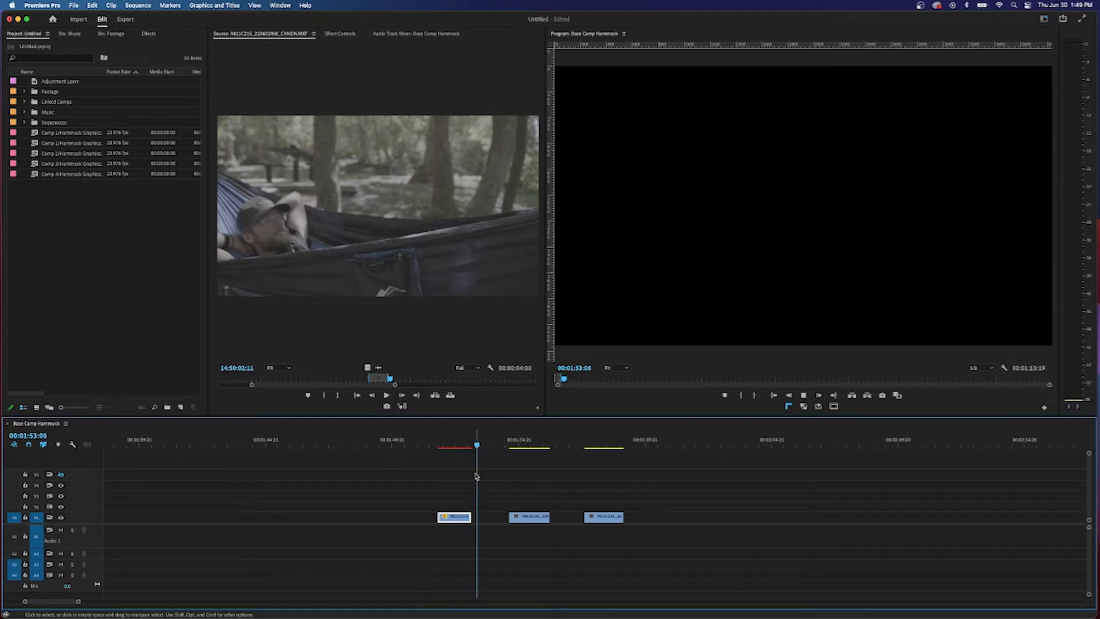
left_click(437, 445)
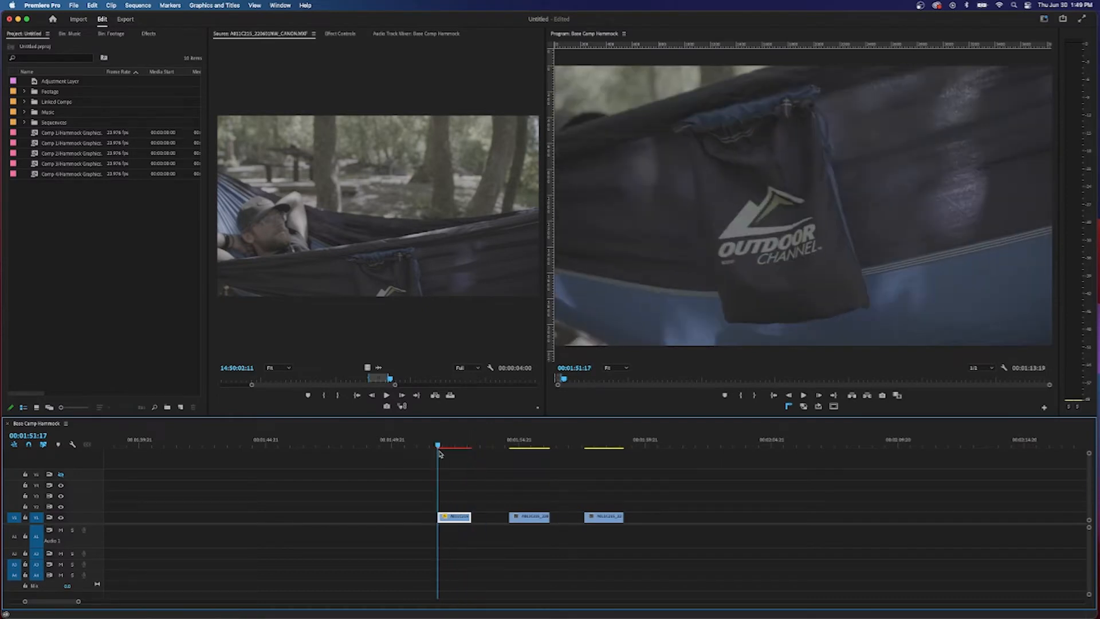
left_click(480, 446)
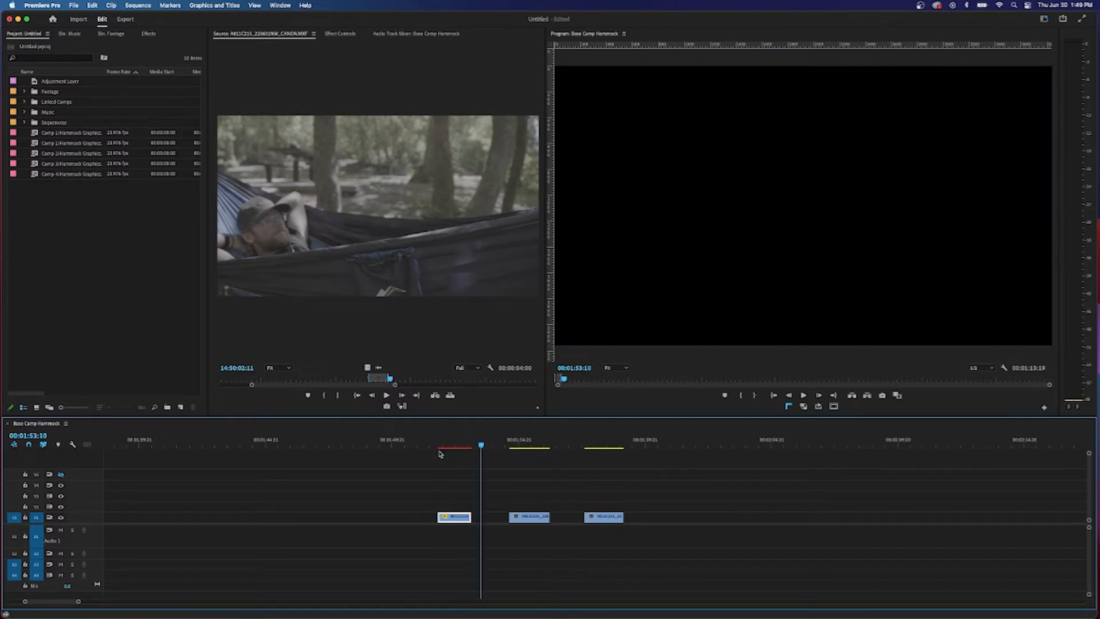
left_click(440, 446)
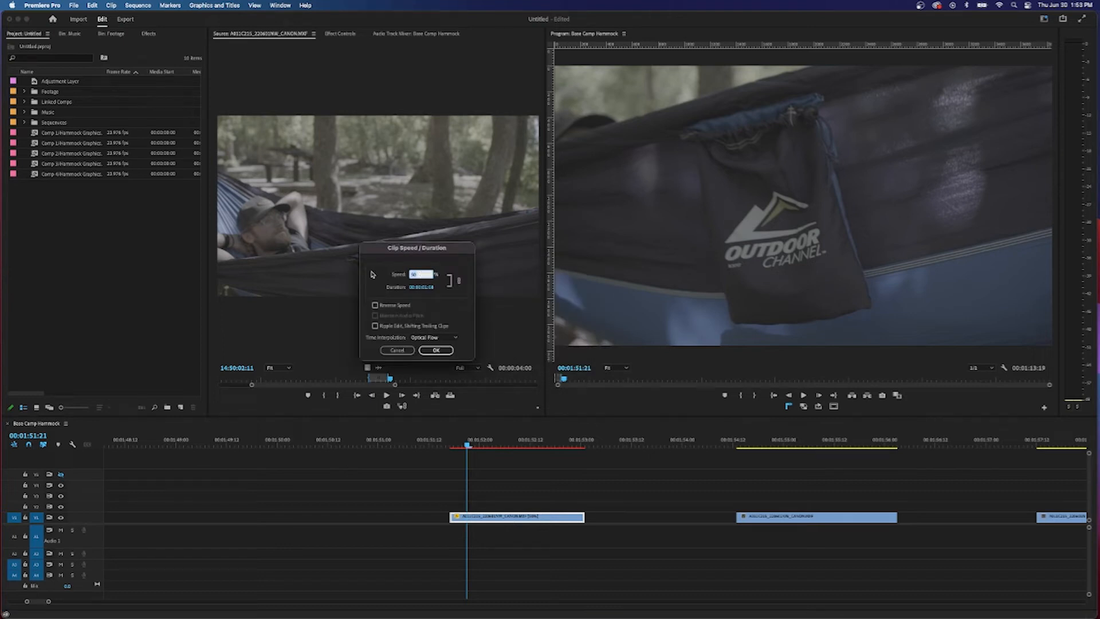
mouse_move(413, 301)
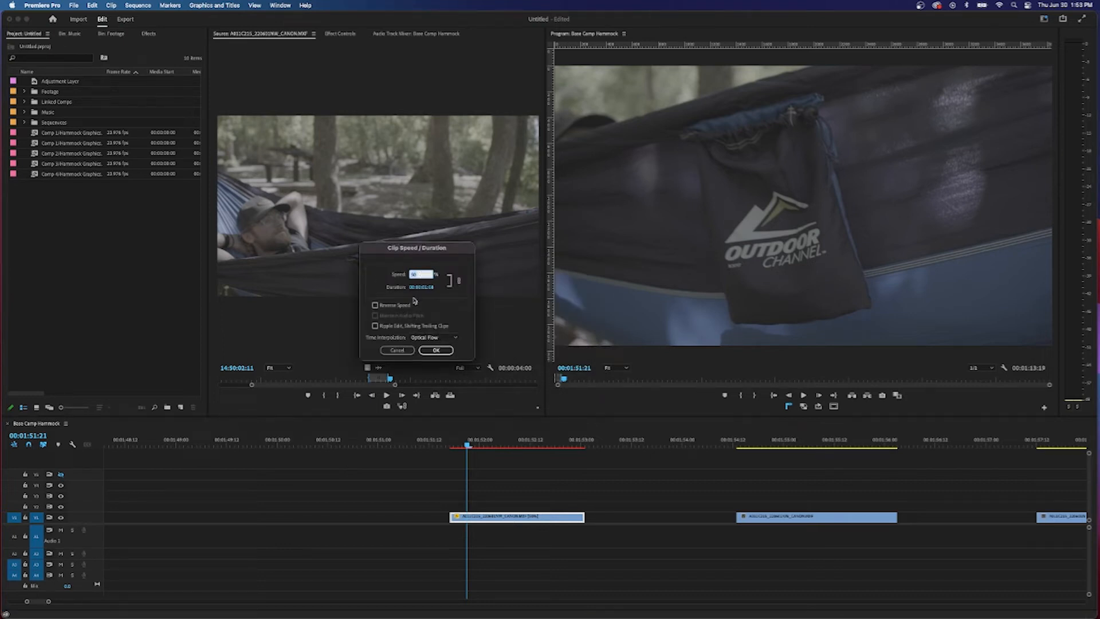
Enter a much lower speed percentage for the hammock clip, keeping Optical Flow
left_click(435, 350)
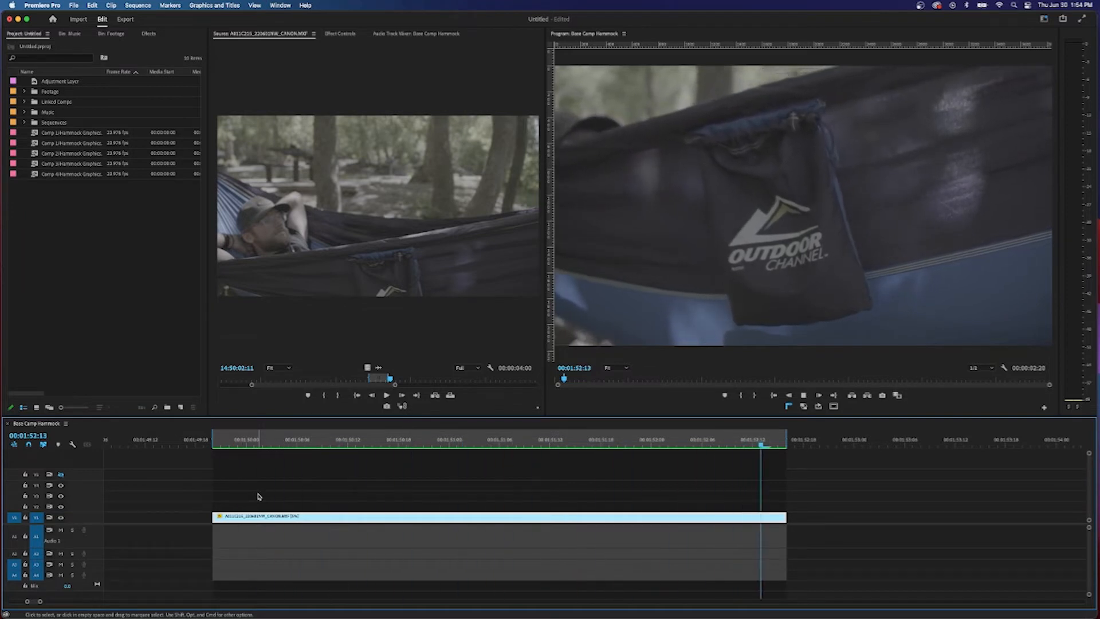
Play the rendered slow-motion hammock clip, then replay it from near its start
left_click(232, 447)
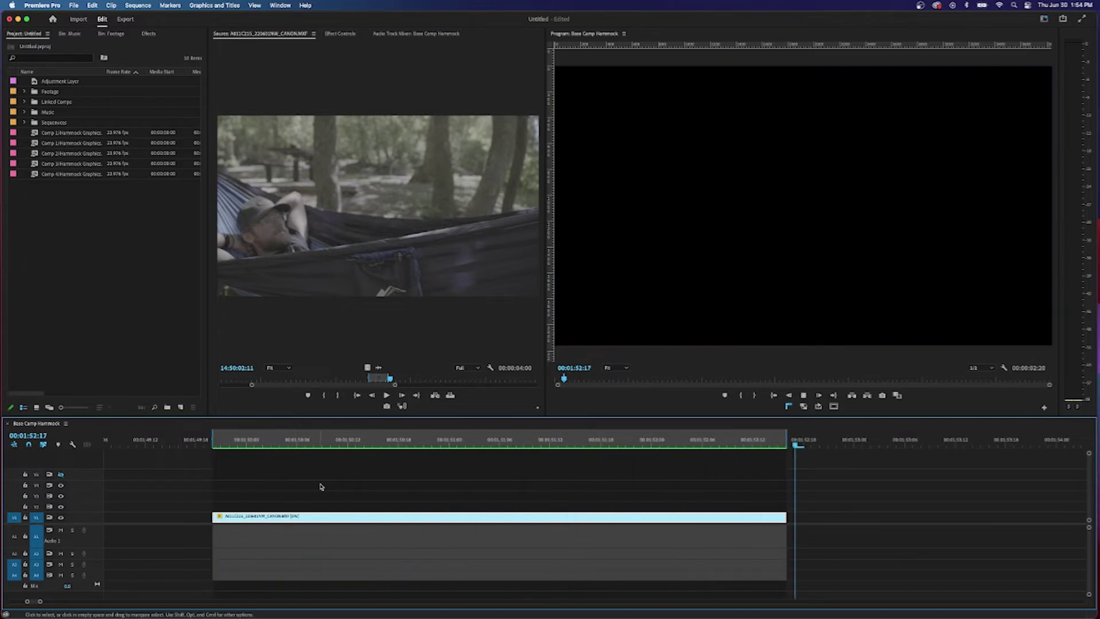
left_click(212, 439)
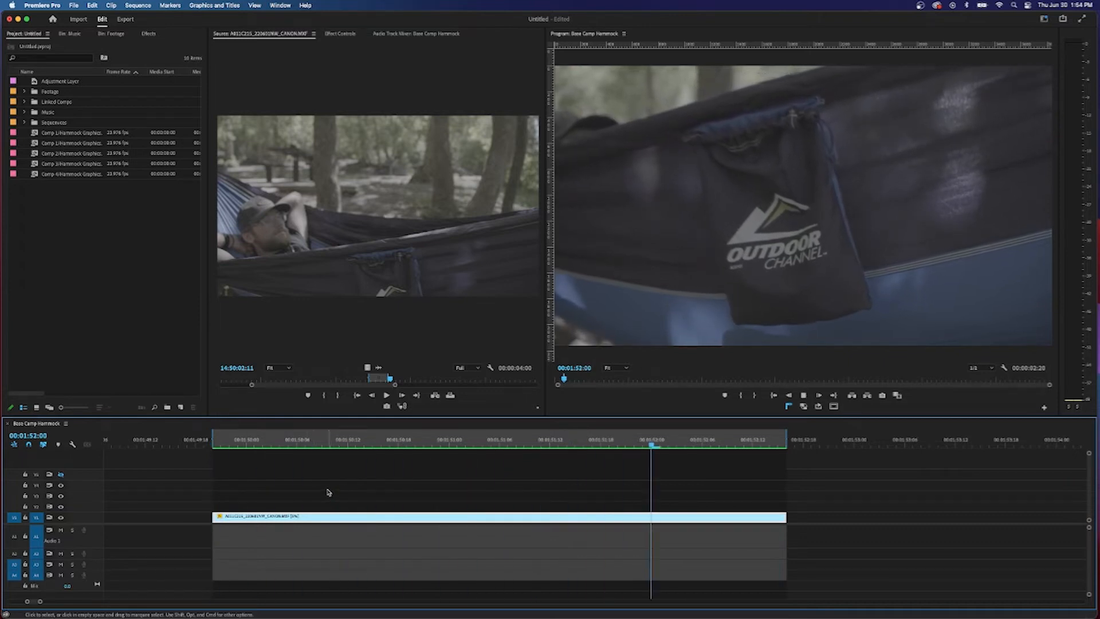
left_click(252, 447)
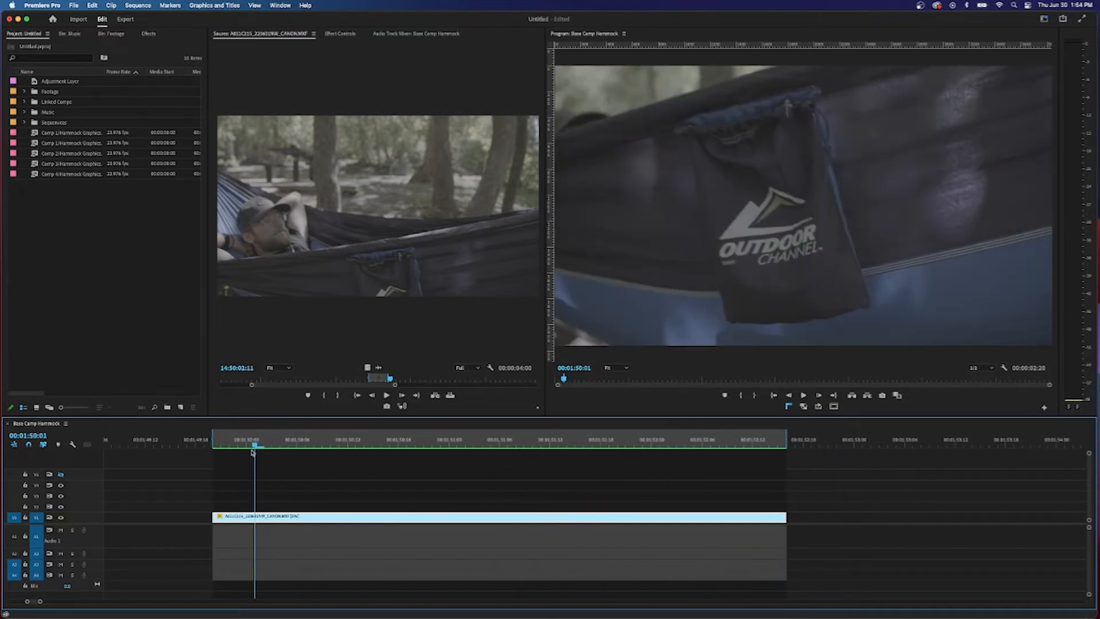